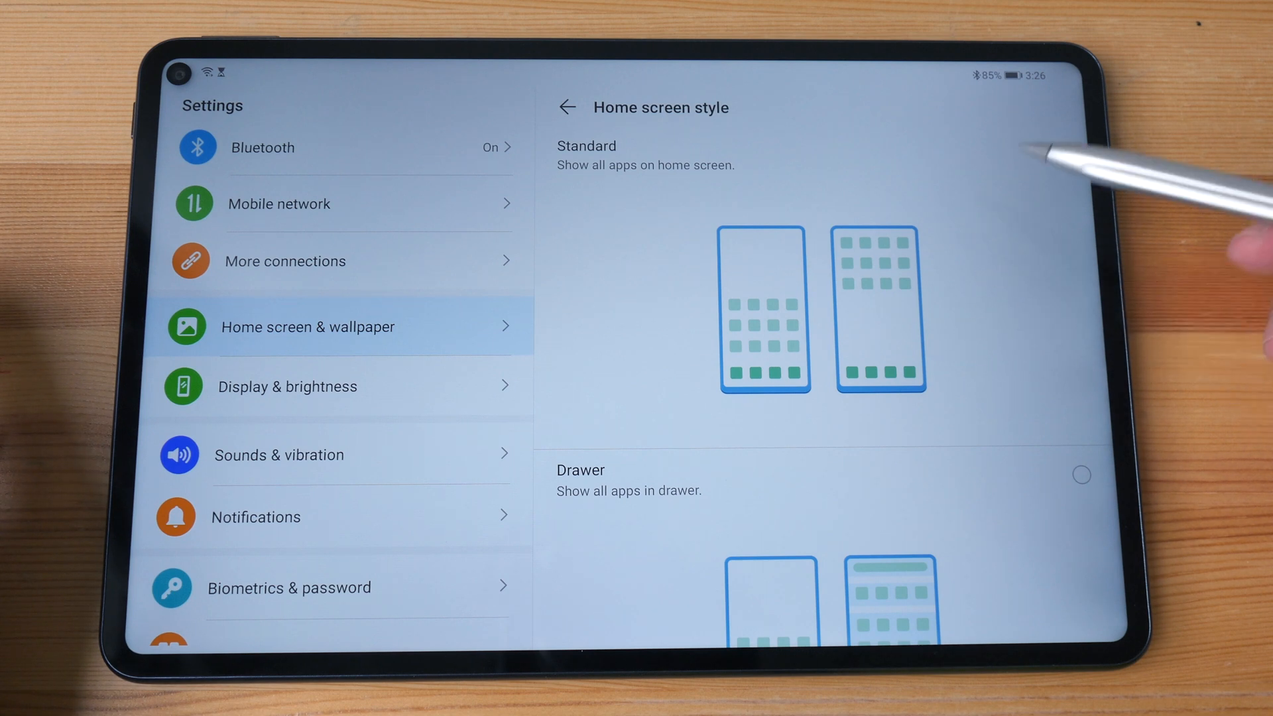
Scroll through the Standard and Drawer home screen style options.
scroll(down, 3)
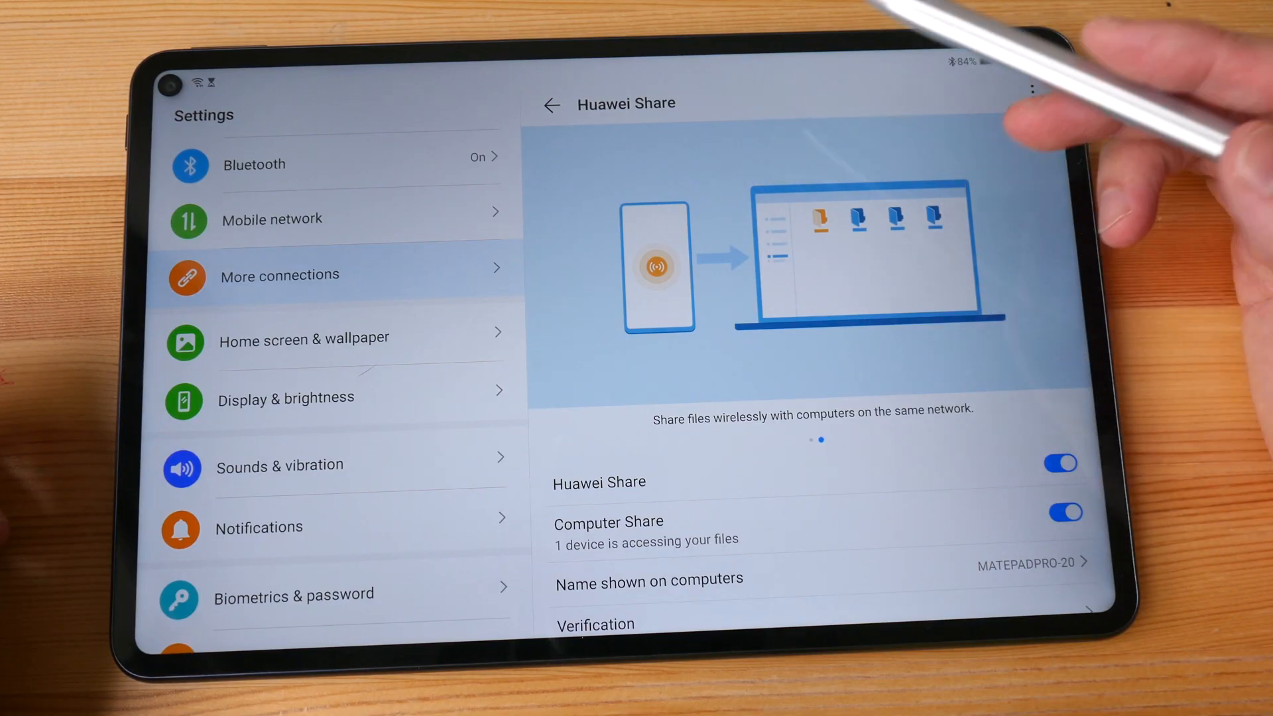
Scroll to view the Huawei Share and Computer Share toggles.
scroll(left, 3)
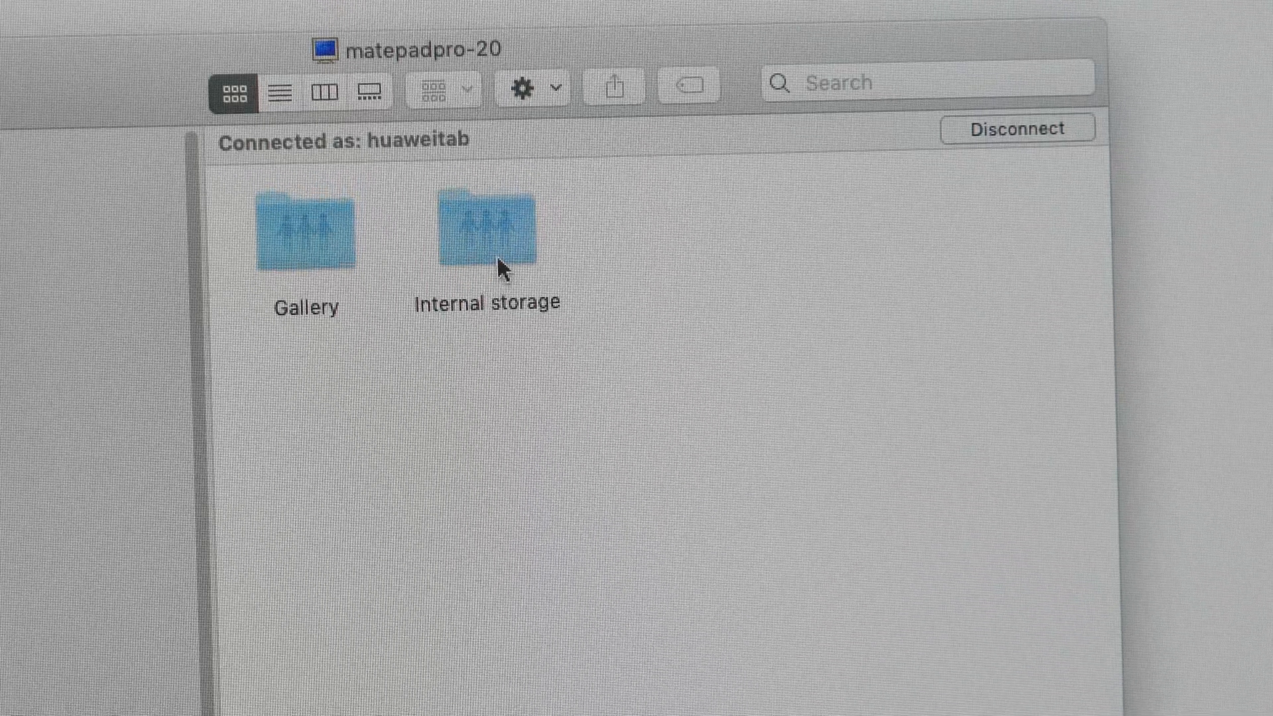
Select and open the Internal storage share of matepadpro-20 in Finder.
click(486, 232)
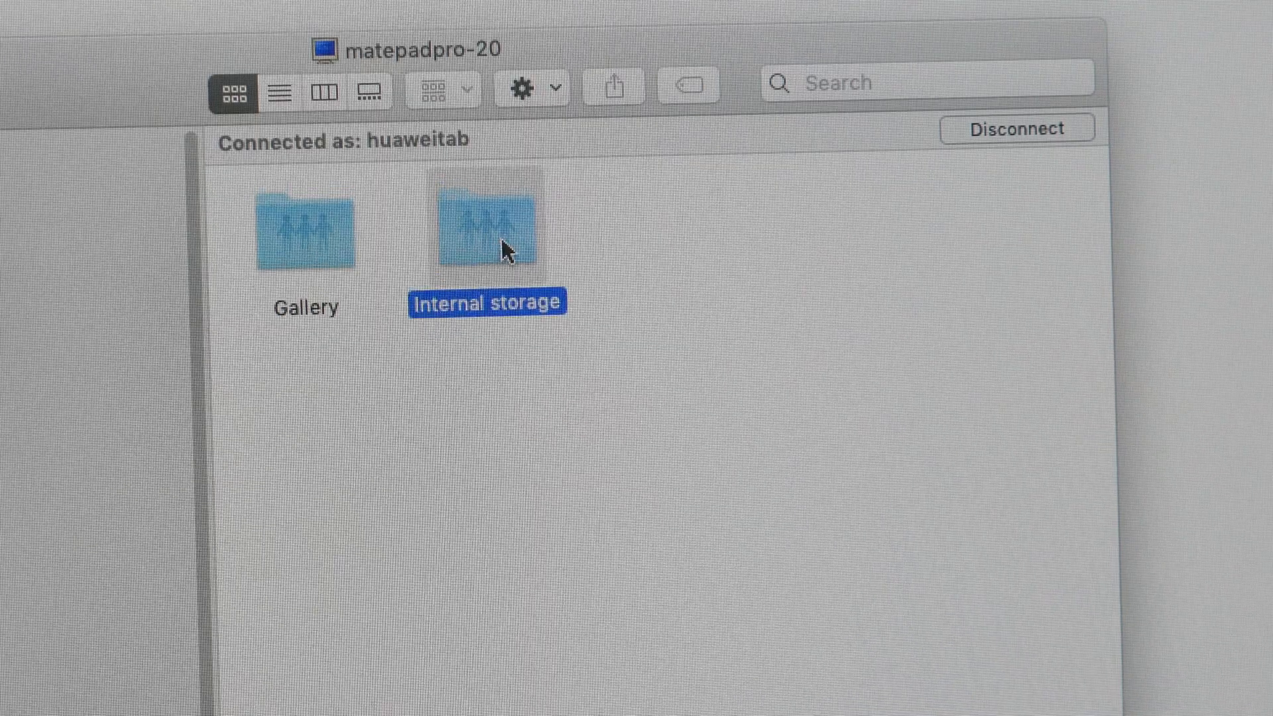
double_click(489, 235)
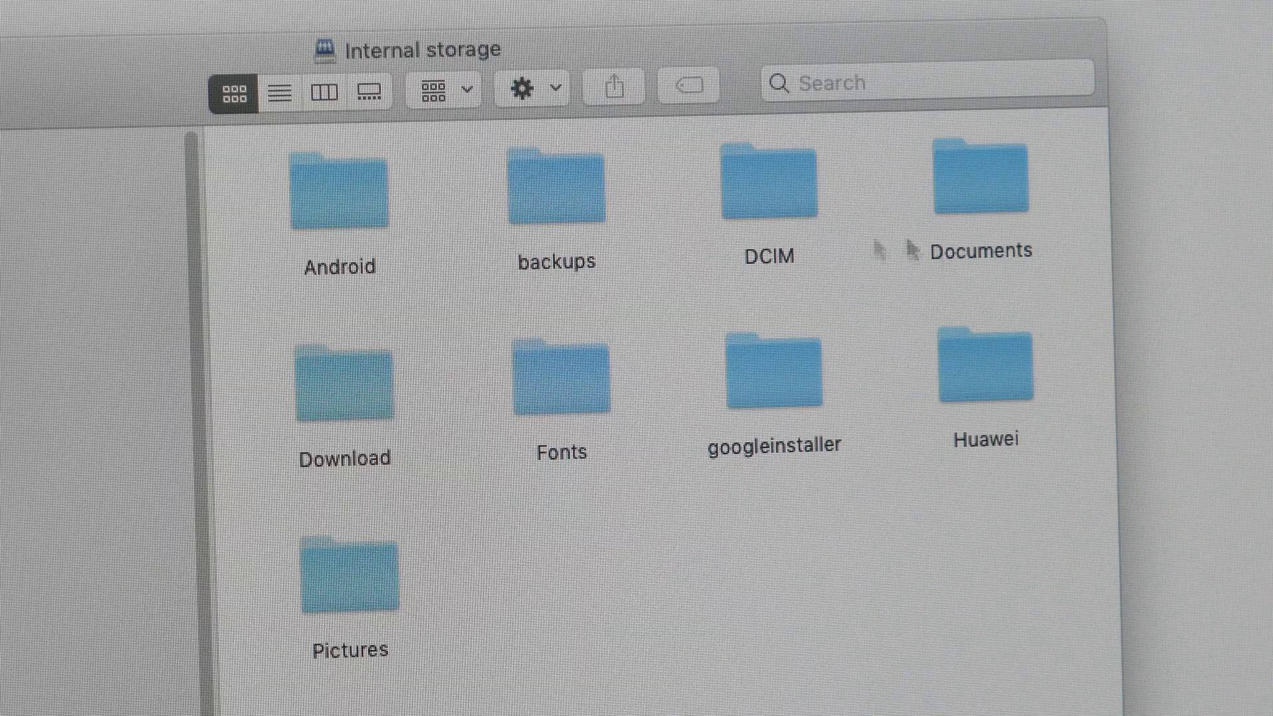
mouse_move(1047, 537)
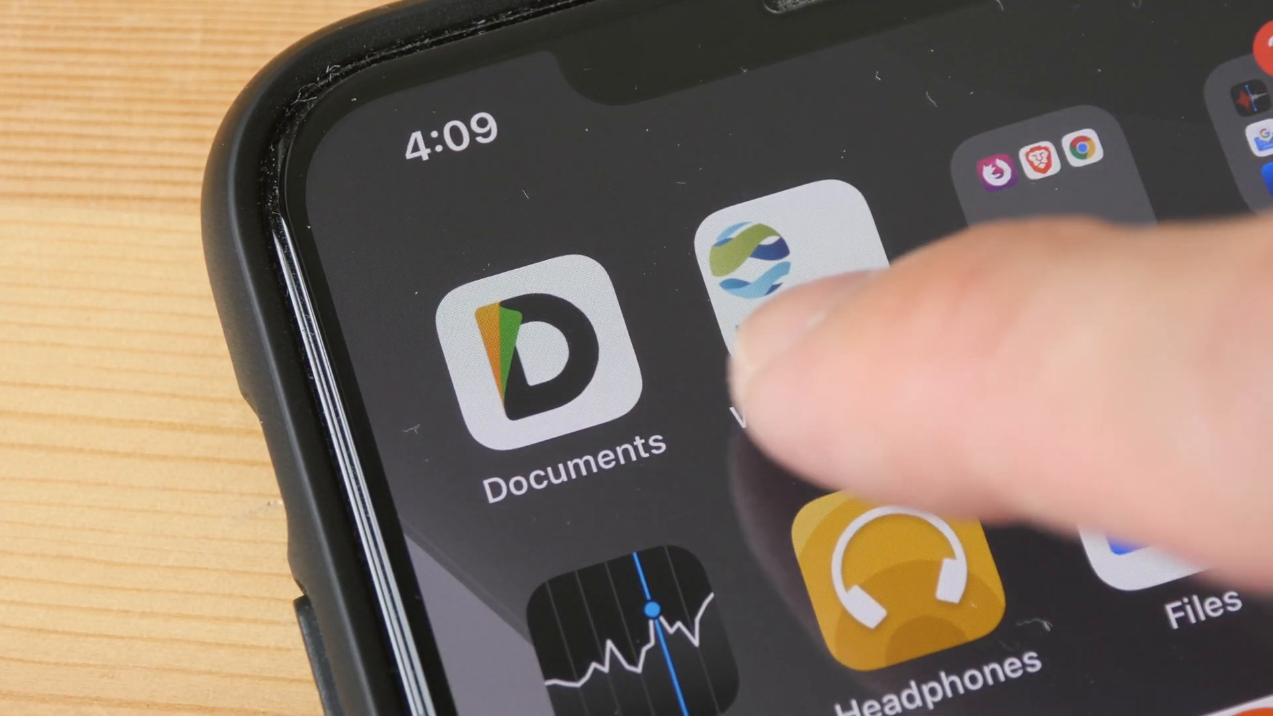
Launch the Documents app from the iPhone home screen.
click(760, 261)
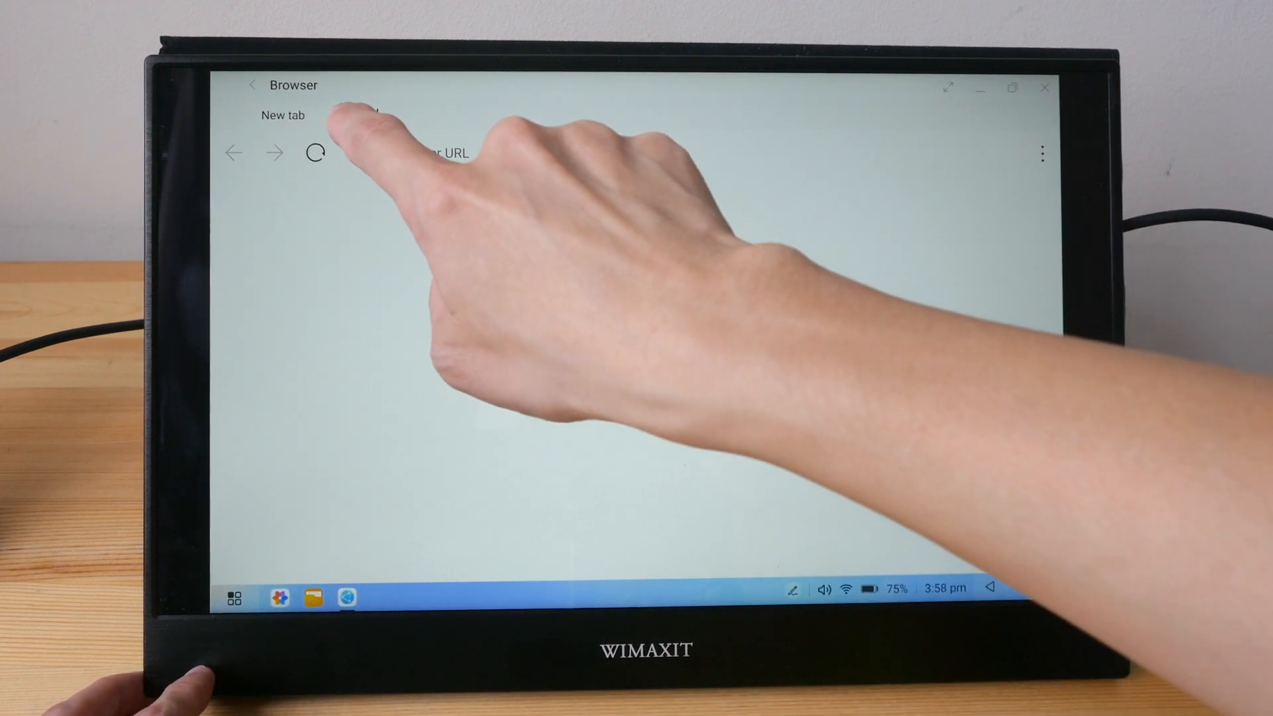
Bring up Browser on the external monitor with a blank new tab.
click(408, 154)
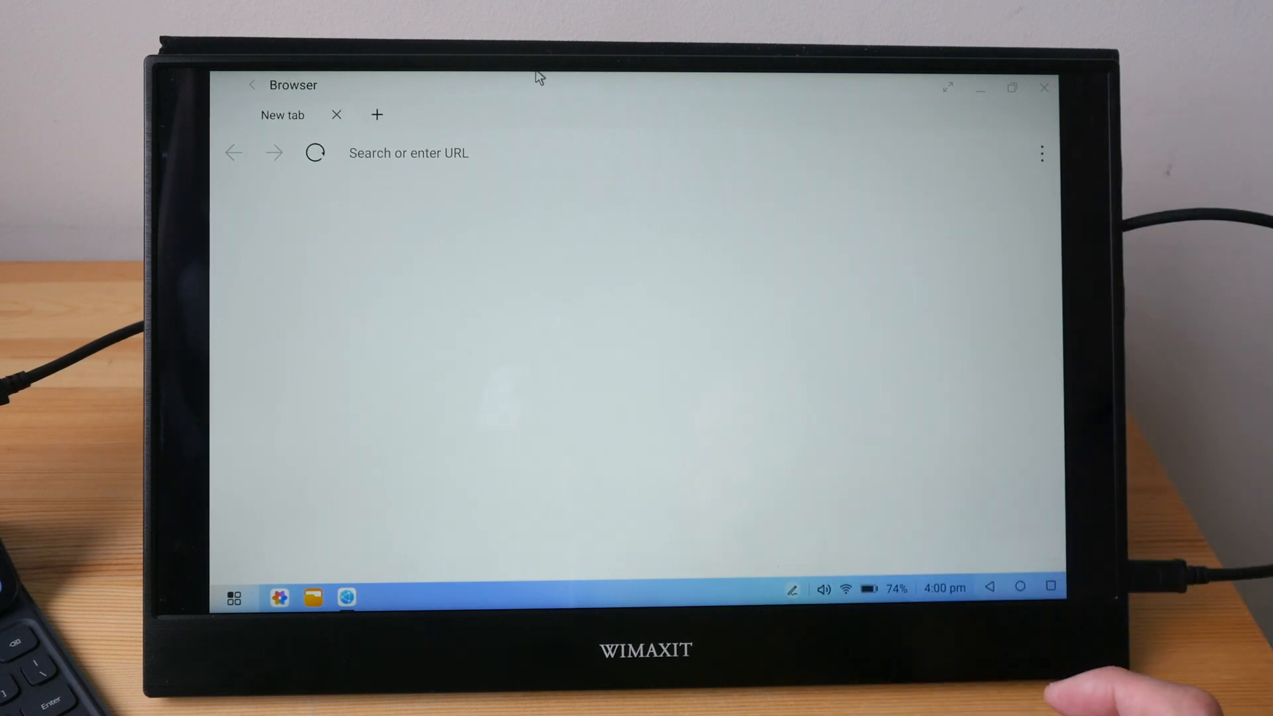
Search the web for 'wikipedia' from the Browser address bar.
click(400, 153)
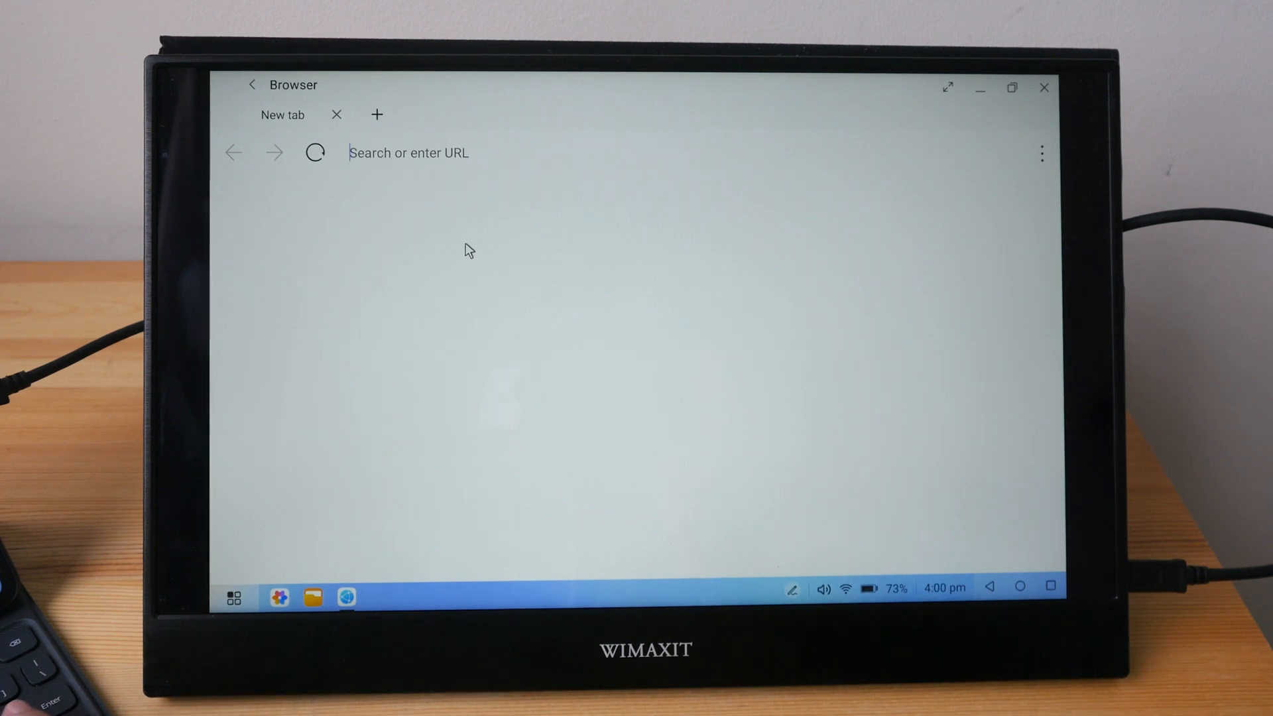
text(wikipedia)
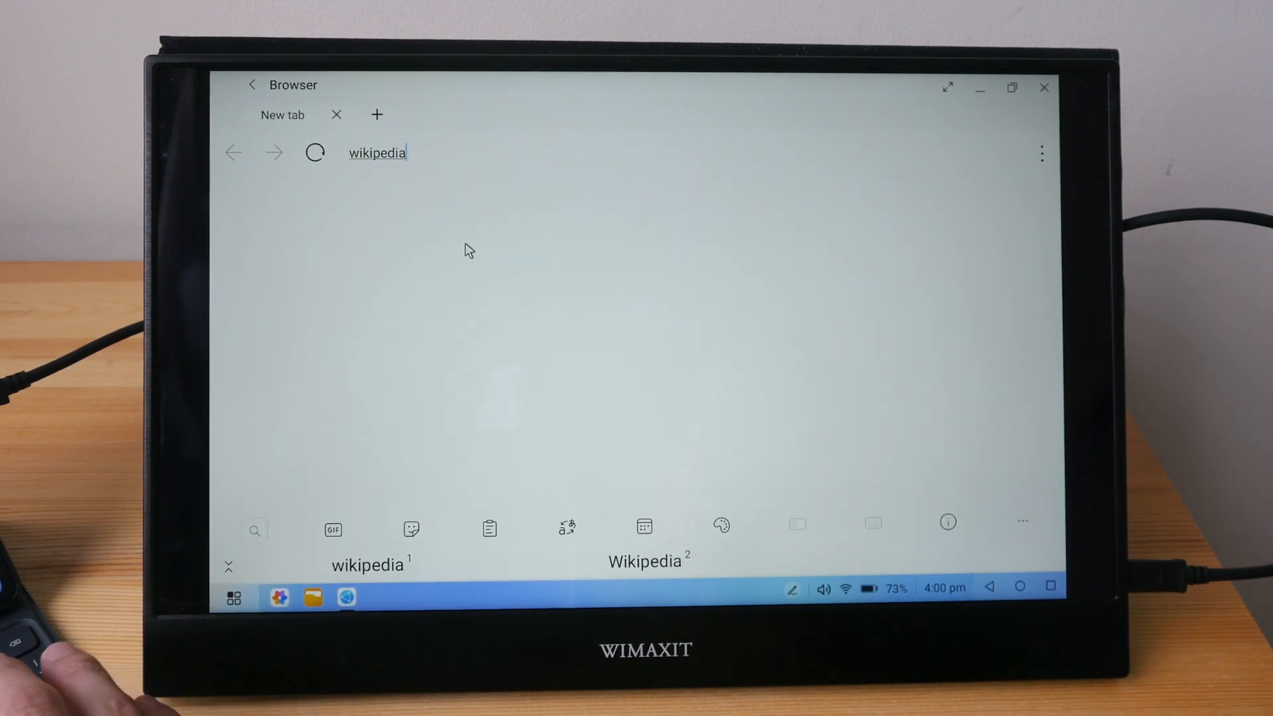
key(Enter)
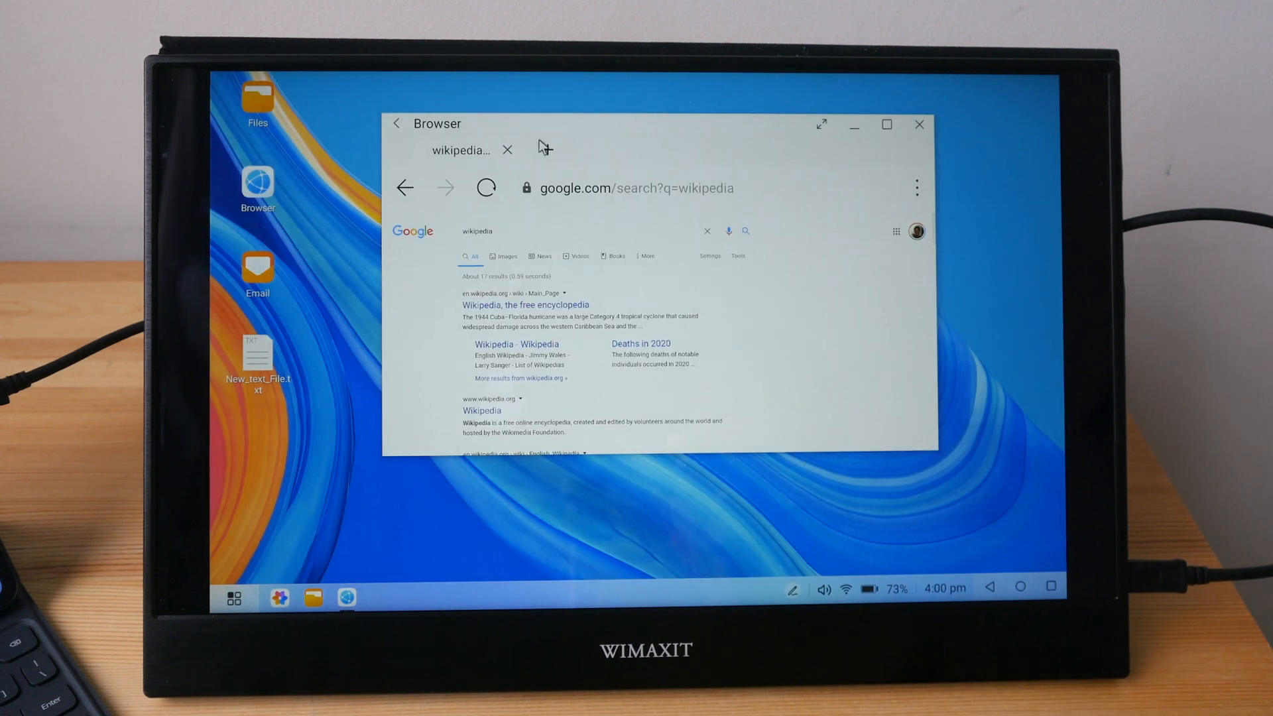
click(234, 598)
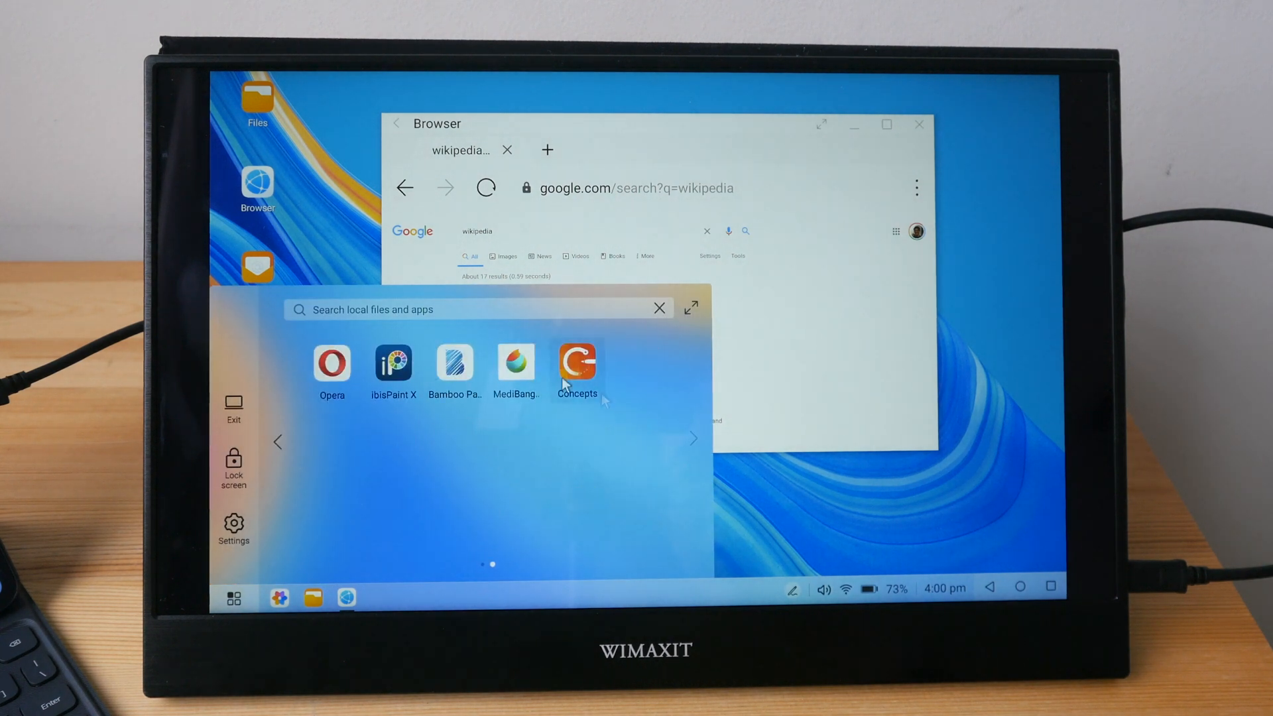
Launch Settings from the app list and go to Display & brightness.
click(332, 363)
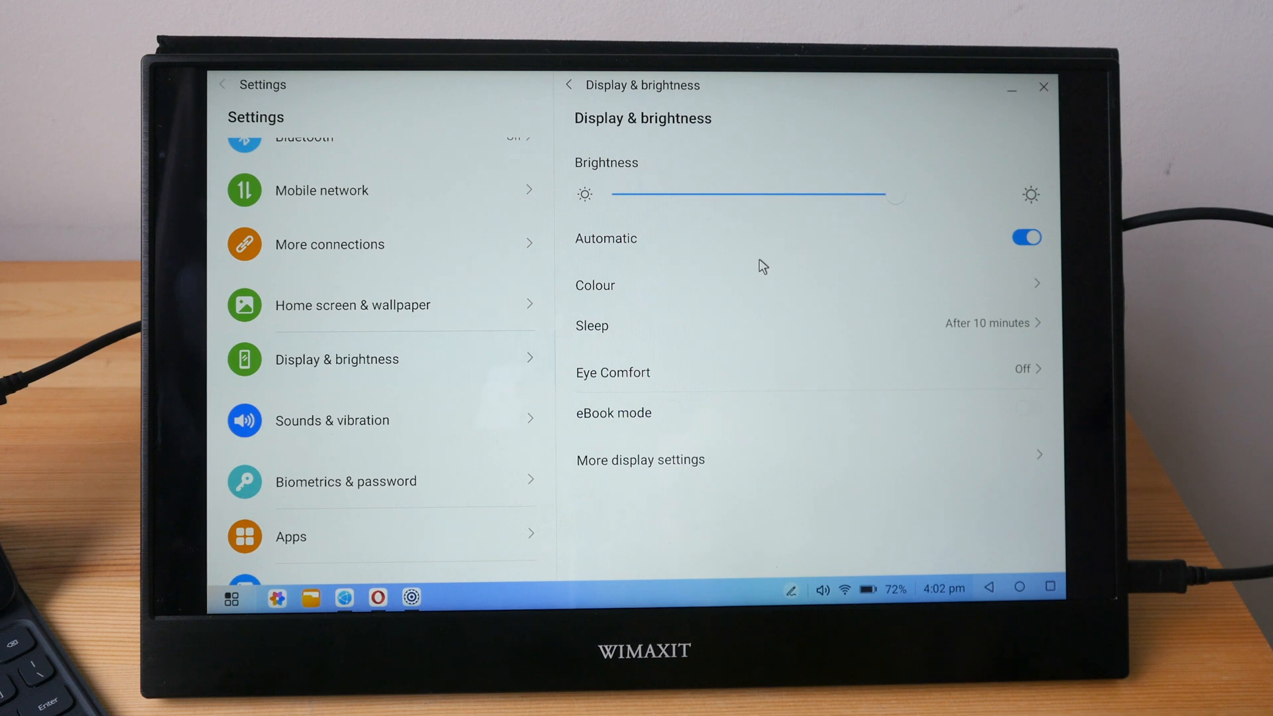
mouse_move(768, 275)
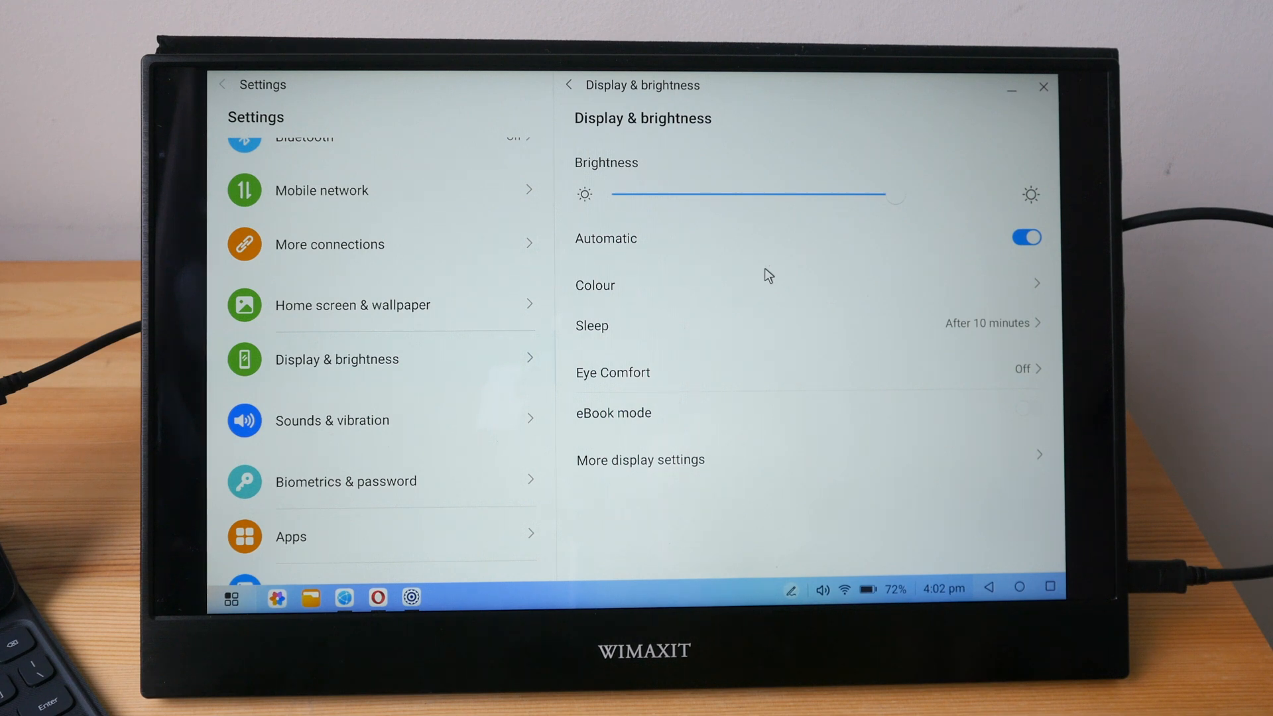